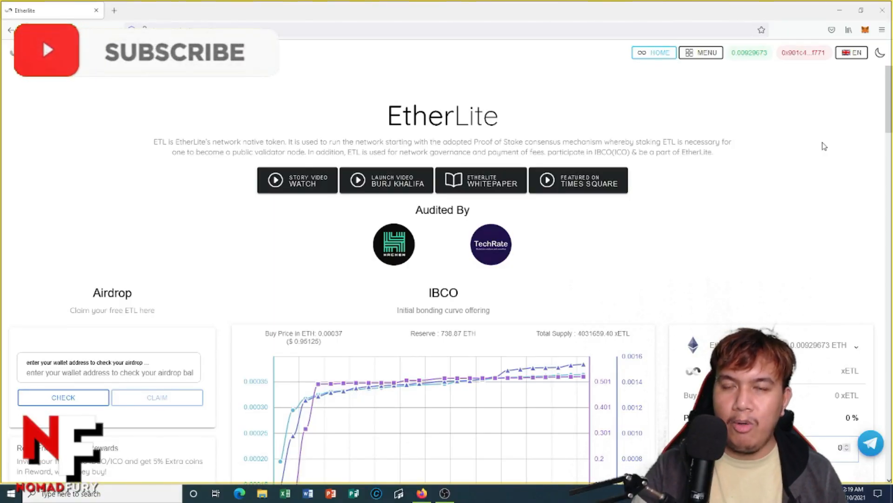
{"action": "mouse_move", "coordinate": [746, 251]}
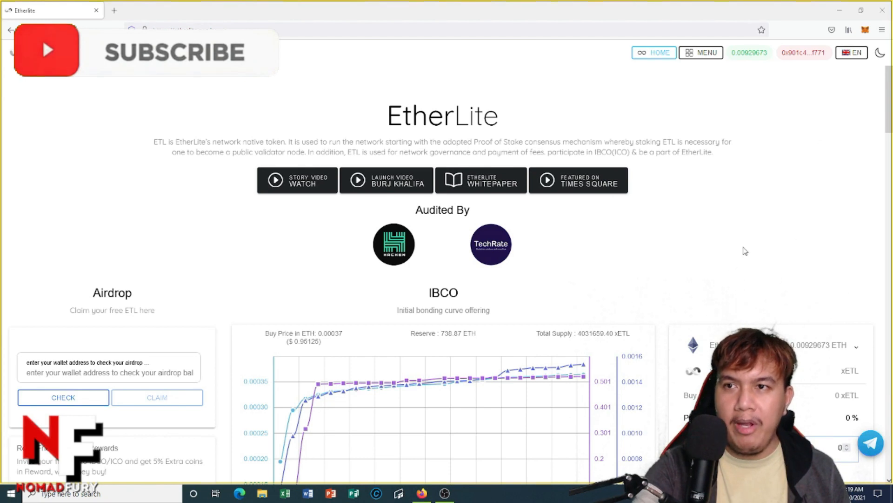
{"action": "mouse_move", "coordinate": [866, 29]}
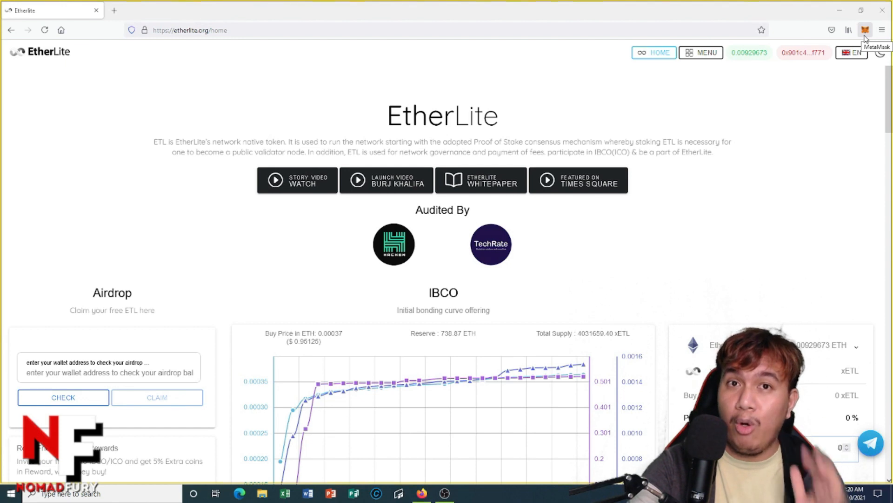
View the MetaMask wallet on EtherLite Main Network holding 0 ETL and 77.821 xETL
{"action": "left_click", "coordinate": [866, 30]}
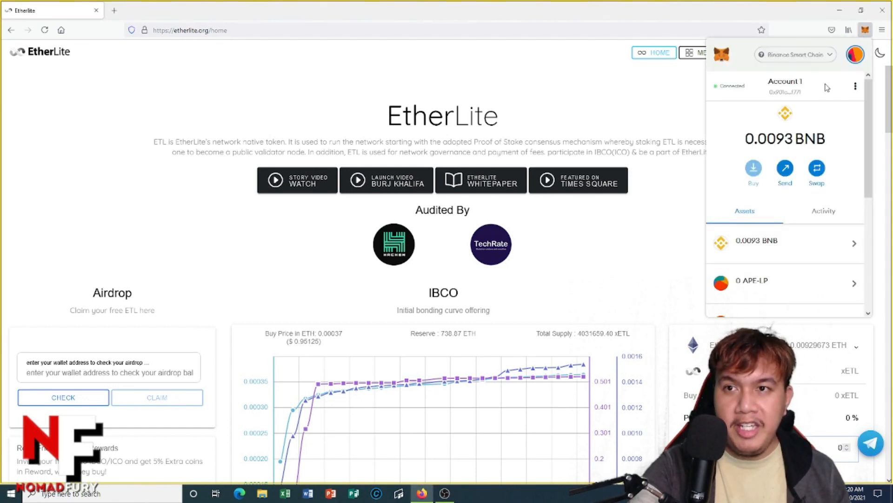
{"action": "scroll", "scroll_direction": "down", "scroll_amount": 3}
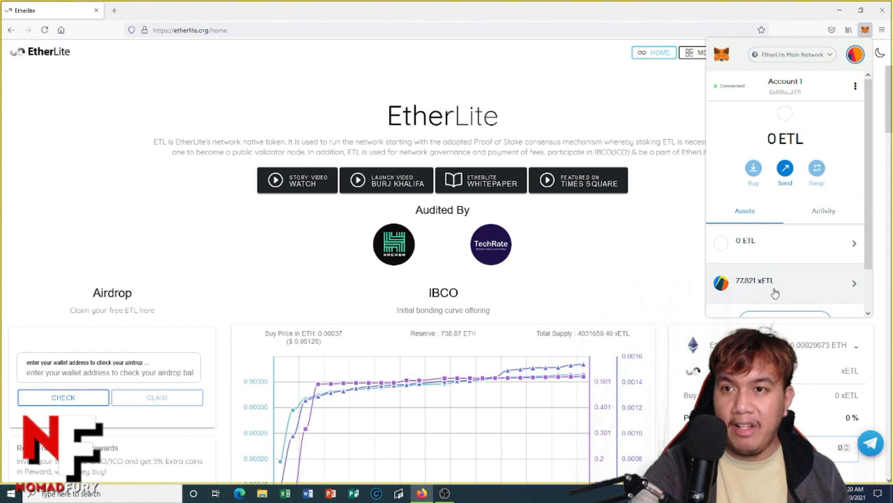
{"action": "mouse_move", "coordinate": [865, 30]}
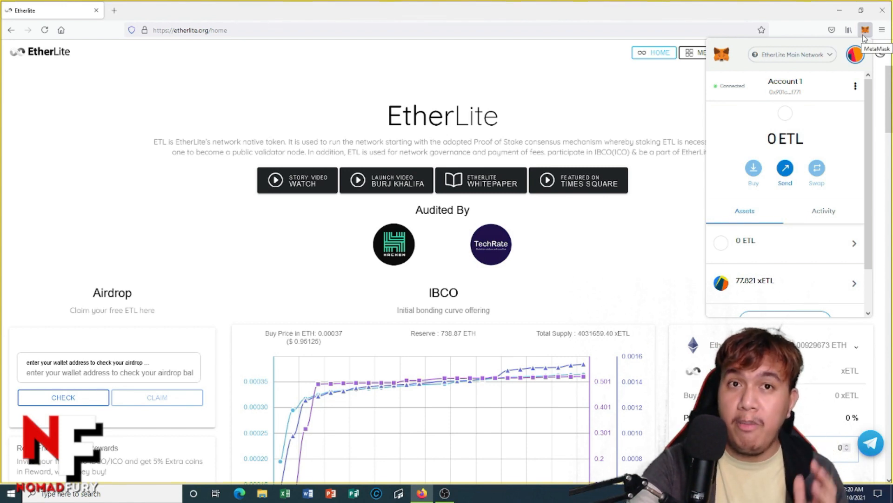
Close MetaMask and launch the Mainnet EtherLite Explorer from the site MENU's ETHERLITE TOOL section
{"action": "left_click", "coordinate": [865, 30]}
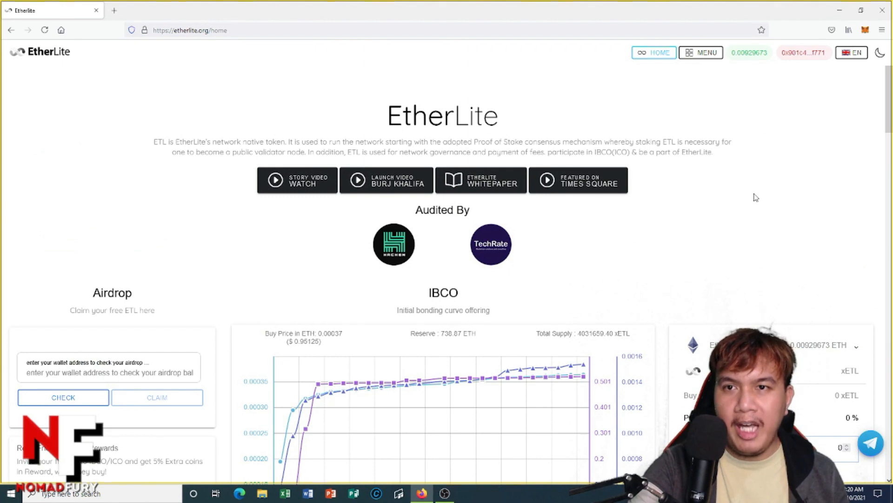
{"action": "left_click", "coordinate": [700, 52]}
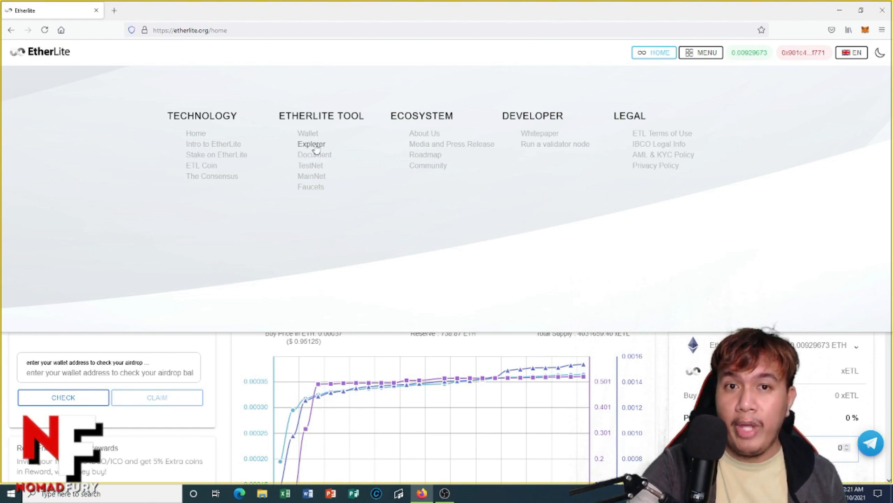
{"action": "left_click", "coordinate": [312, 144]}
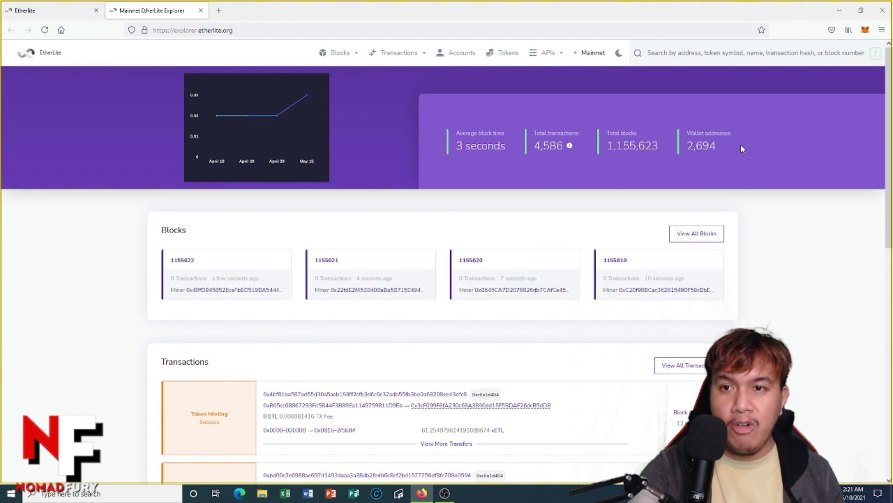
{"action": "scroll", "scroll_direction": "down", "scroll_amount": 3}
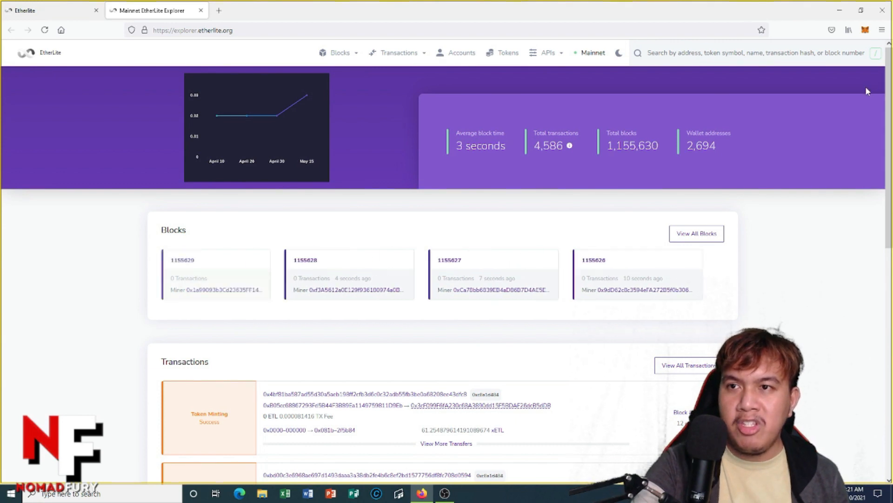
{"action": "left_click", "coordinate": [865, 30]}
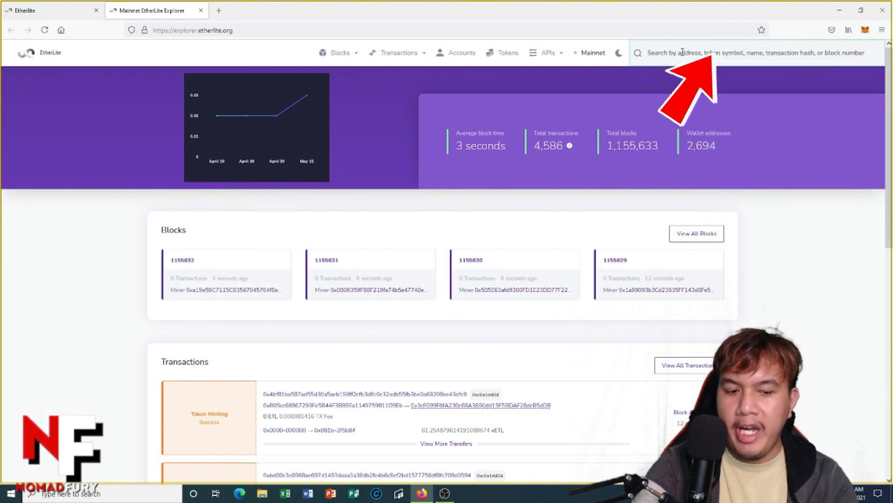
{"action": "type", "text": "0x901c4A1A7a8f1c914F7E9856E634CC57b374f771"}
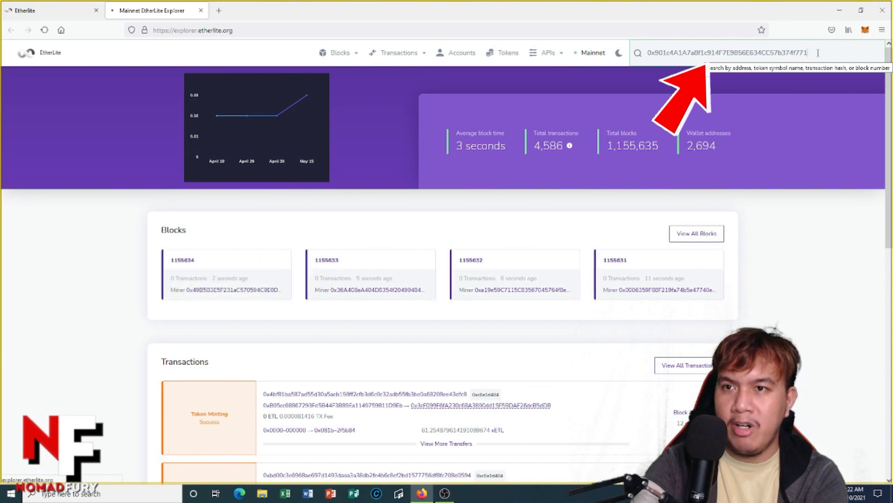
{"action": "key", "text": "enter"}
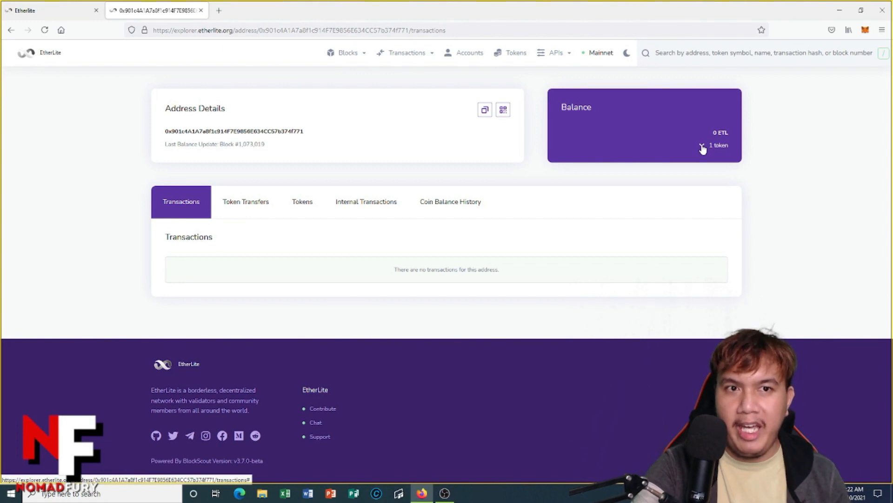
{"action": "left_click", "coordinate": [719, 145]}
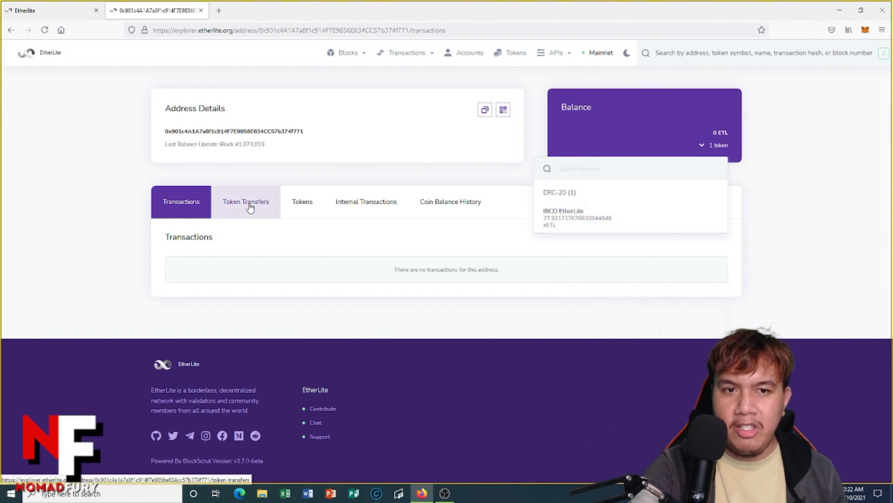
Review the Token Minting transfer, then the Tokens listing of IBCO EtherLite at 77.821272767683204648 xETL
{"action": "left_click", "coordinate": [246, 201]}
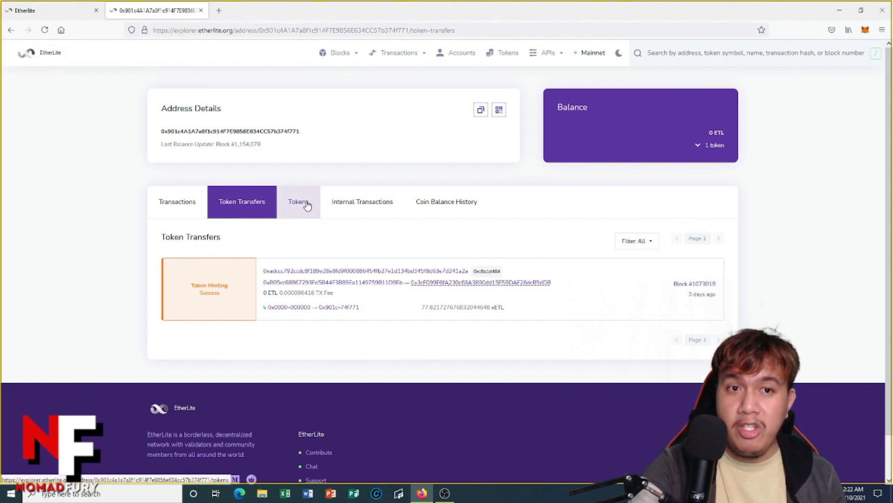
{"action": "left_click", "coordinate": [298, 201]}
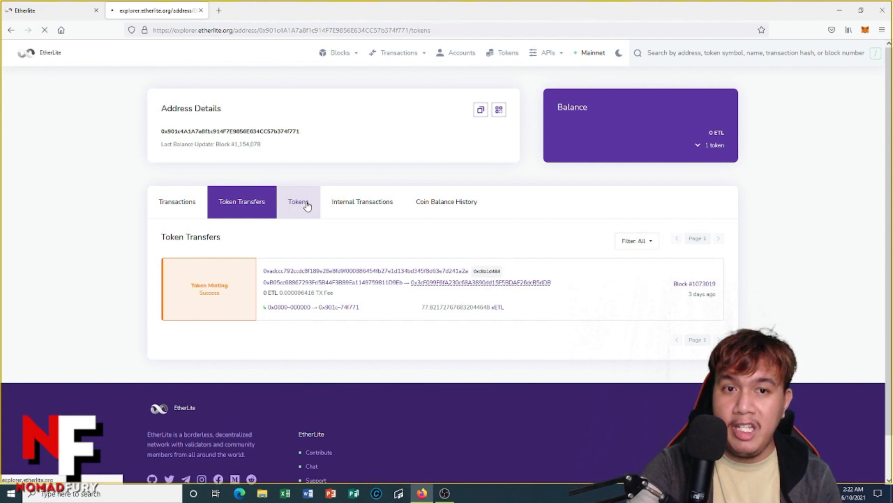
{"action": "left_click", "coordinate": [298, 201]}
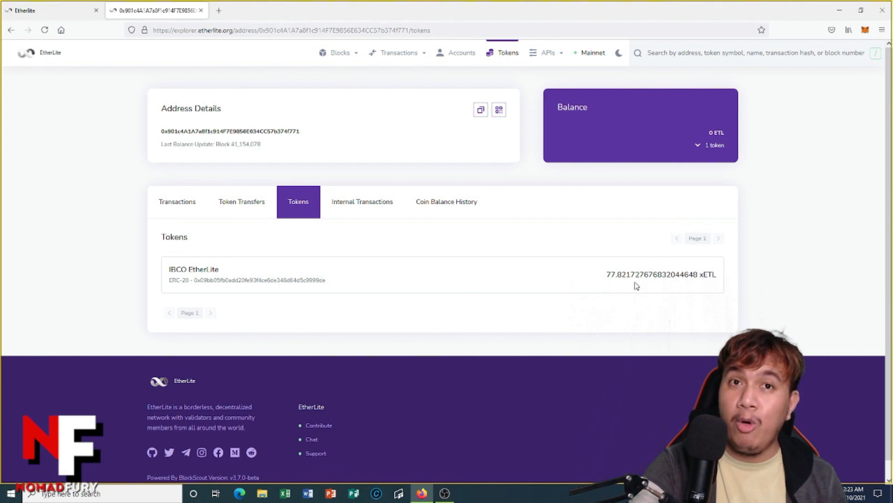
Return to the Transactions view and reopen the token list showing IBCO EtherLite at about 77.82 xETL
{"action": "left_click", "coordinate": [181, 201]}
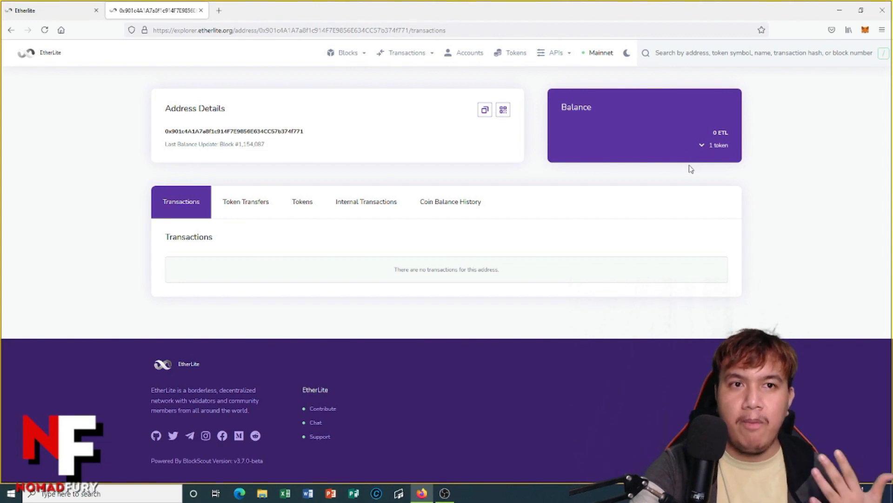
{"action": "mouse_move", "coordinate": [688, 166]}
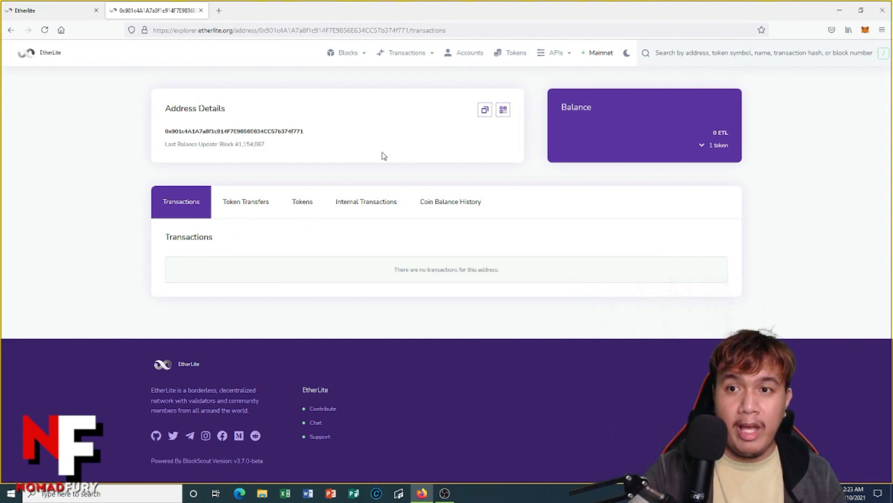
{"action": "left_click", "coordinate": [703, 145]}
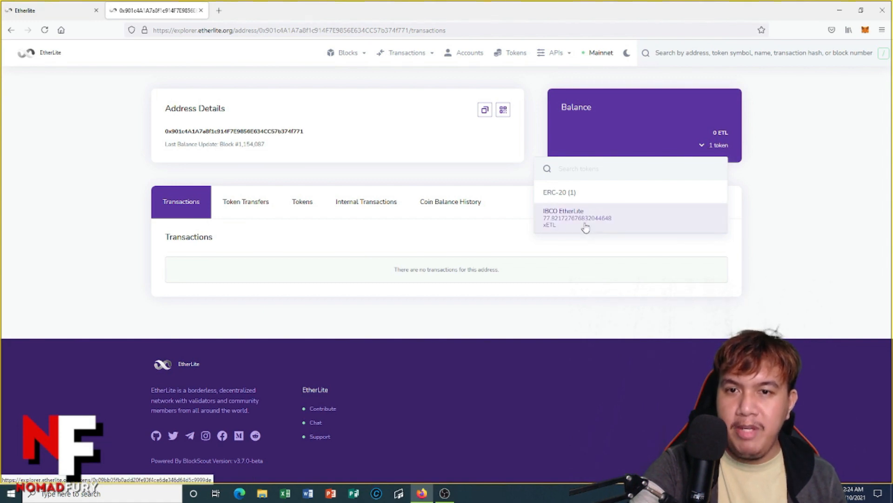
{"action": "mouse_move", "coordinate": [582, 224]}
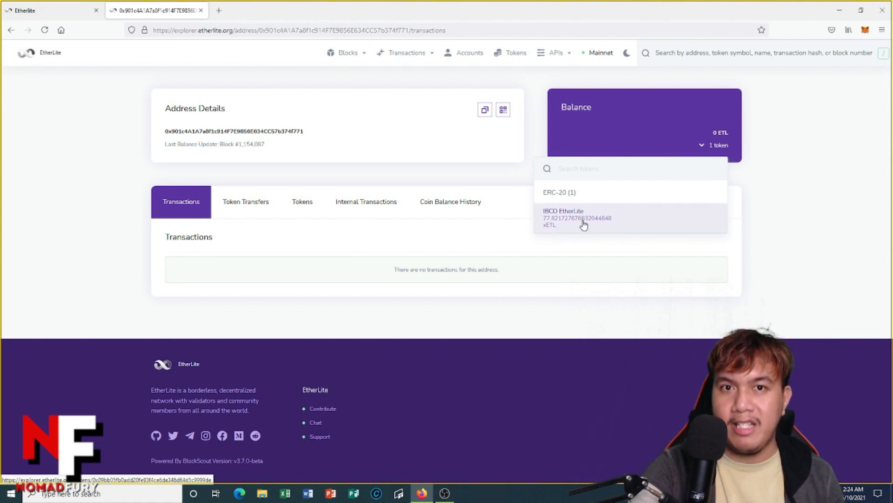